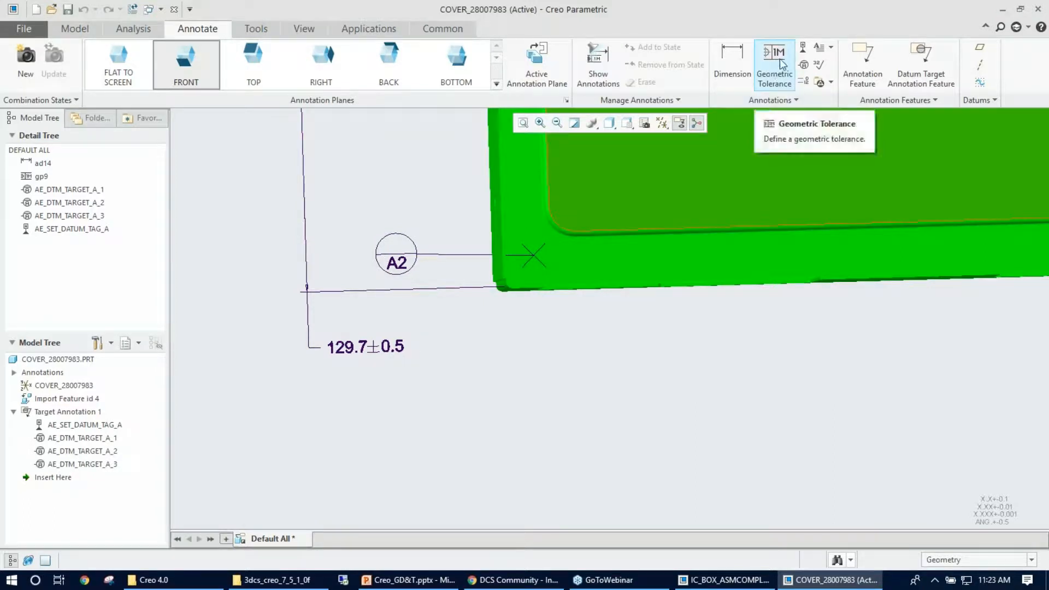
Attach a new geometric tolerance frame of 0.6 beneath the 129.7±0.5 dimension.
click(773, 64)
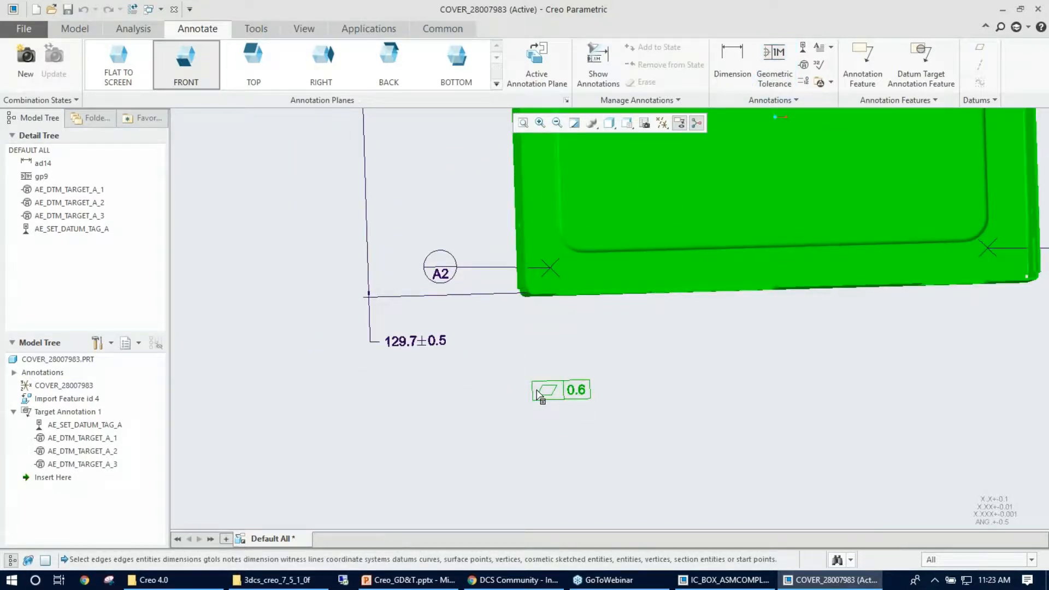
drag(560, 390, 432, 355)
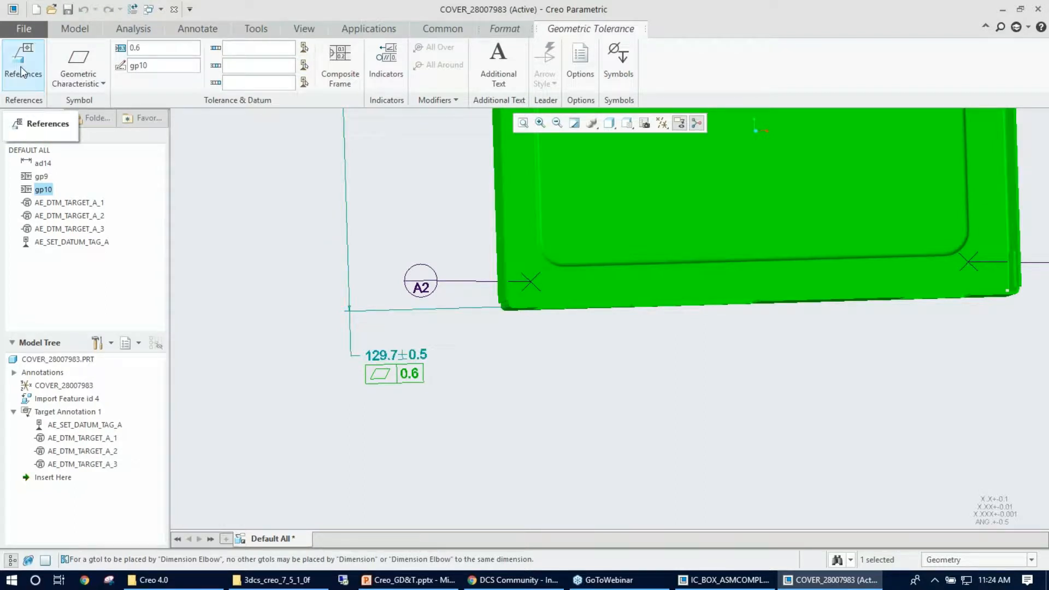
Reference the 0.6 tolerance frame to two imported-feature surfaces of the cover.
click(23, 64)
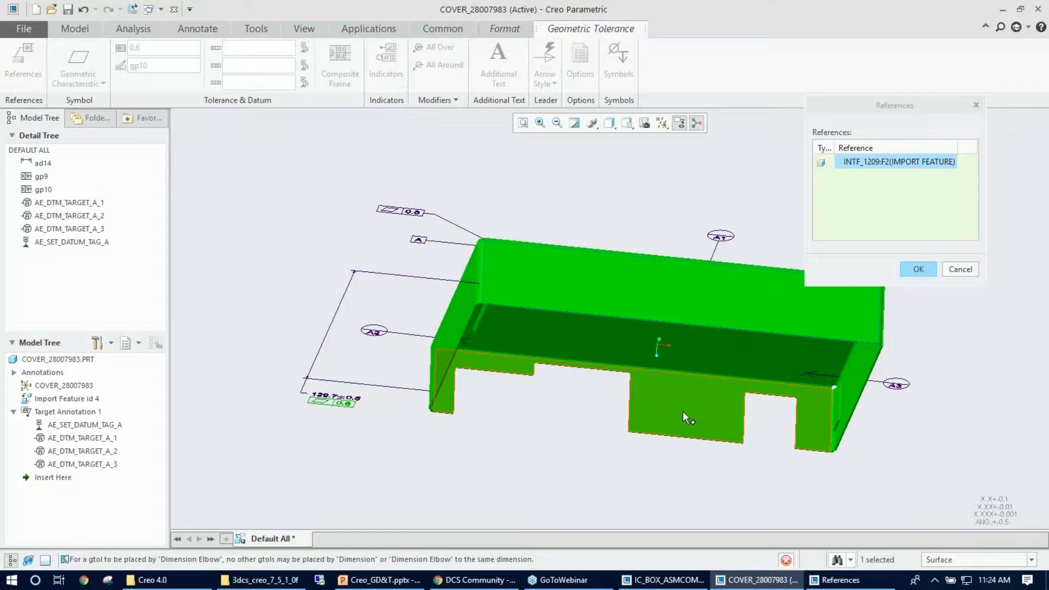
mouse_move(697, 425)
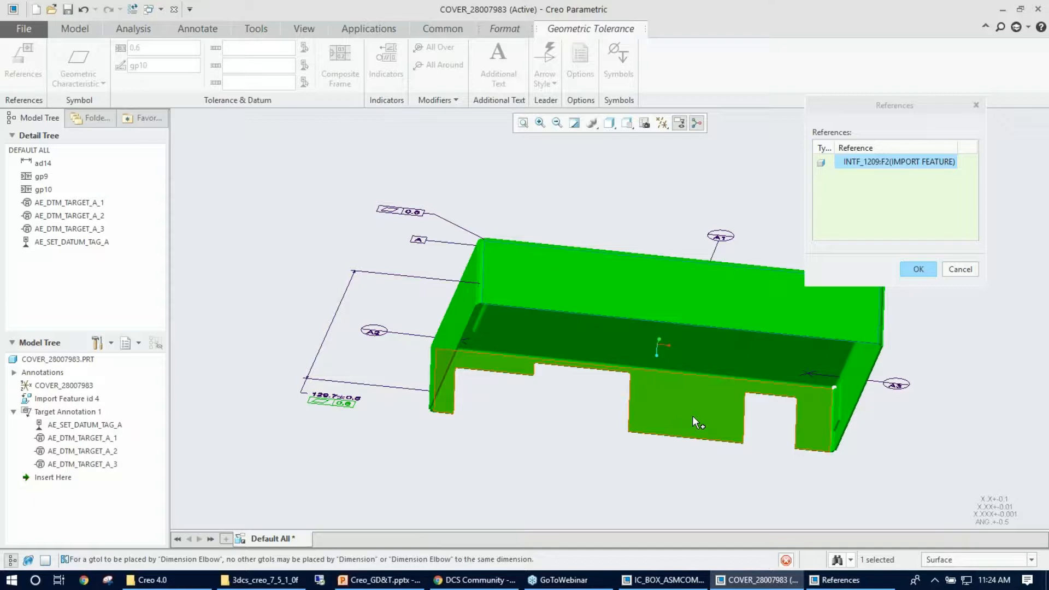
click(696, 422)
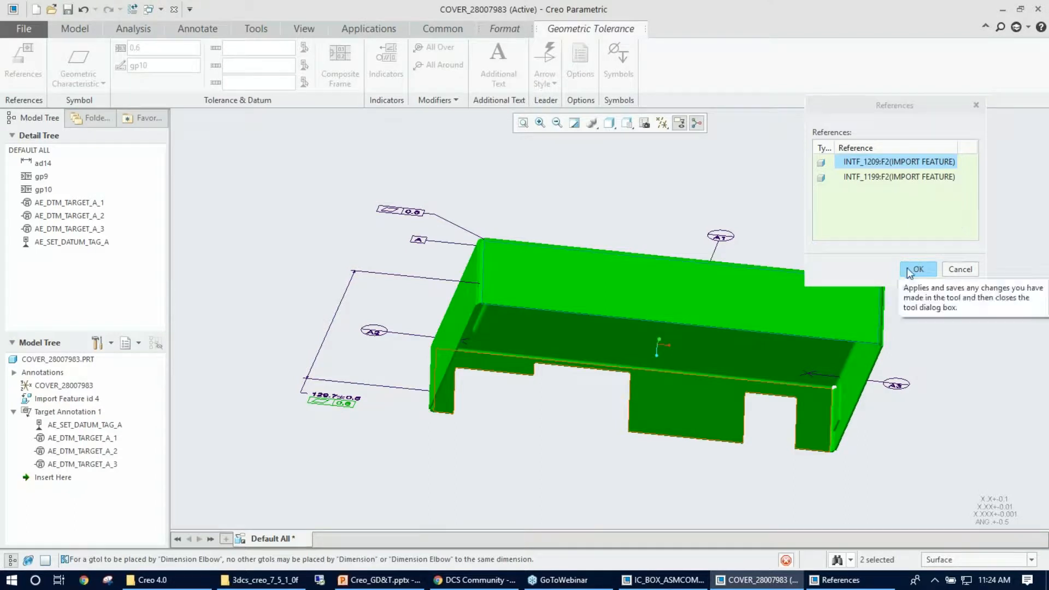
click(916, 268)
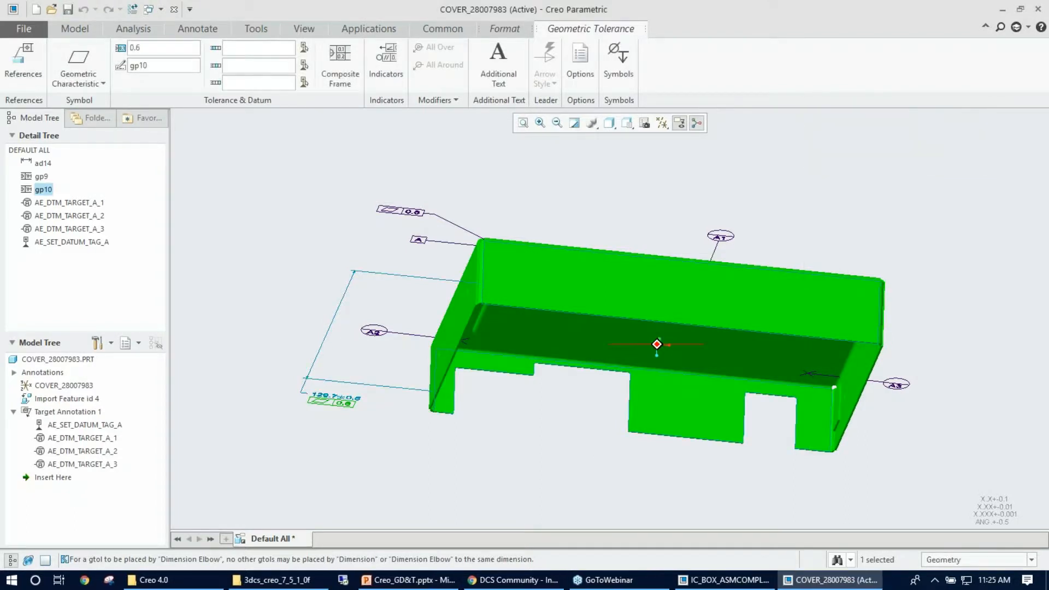
Change the frame to a perpendicularity tolerance with value 0.1.
click(77, 65)
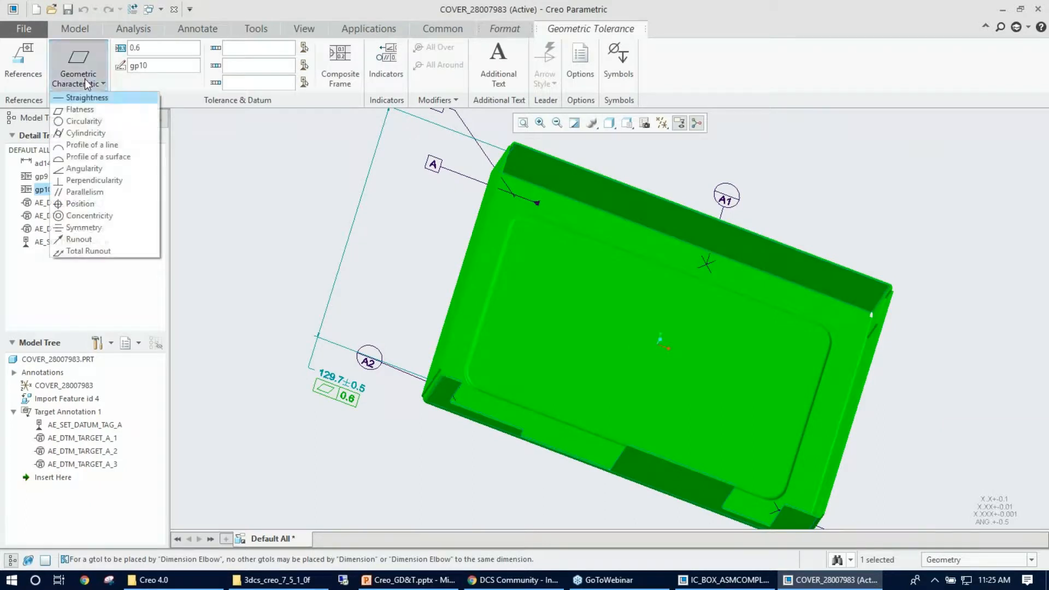
mouse_move(85, 132)
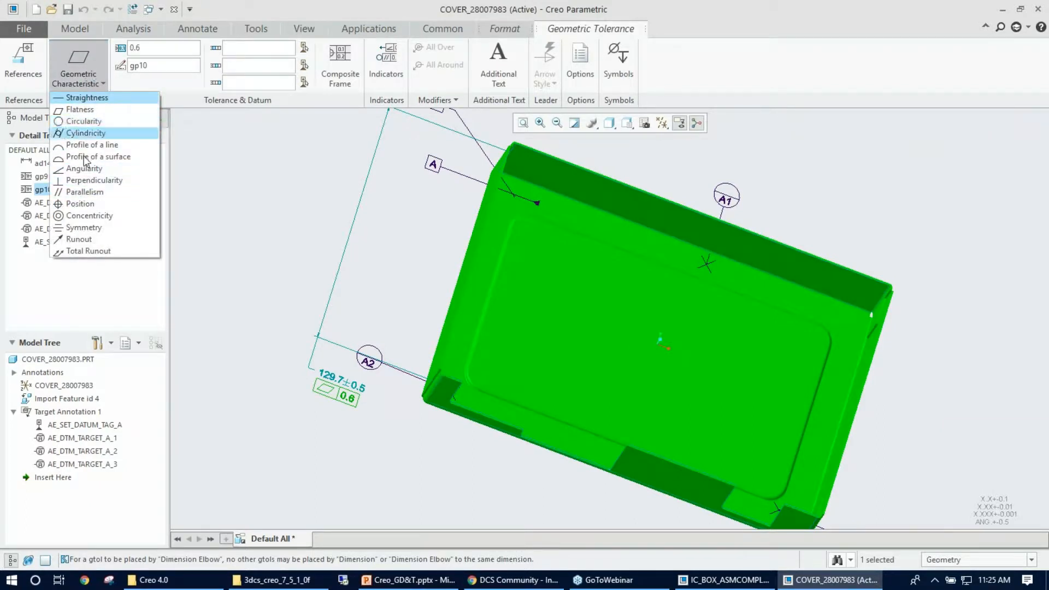
click(85, 132)
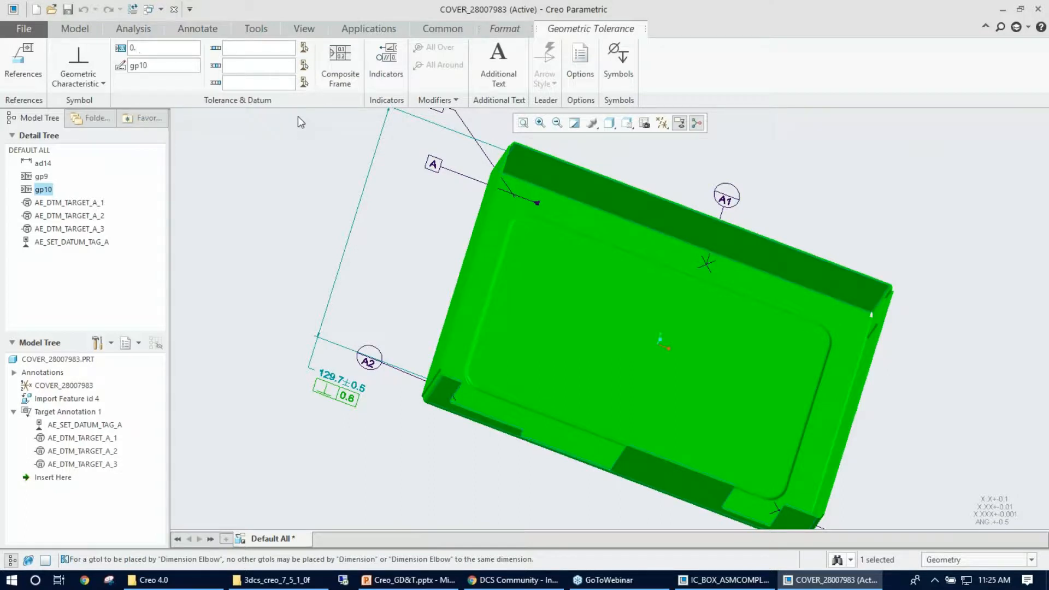
text(0.1)
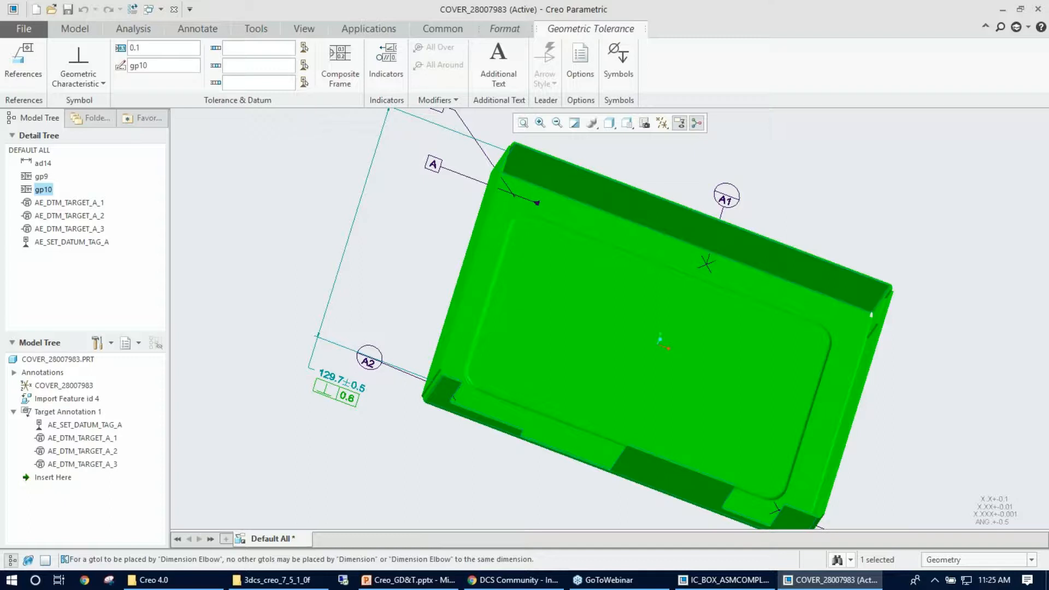
click(196, 29)
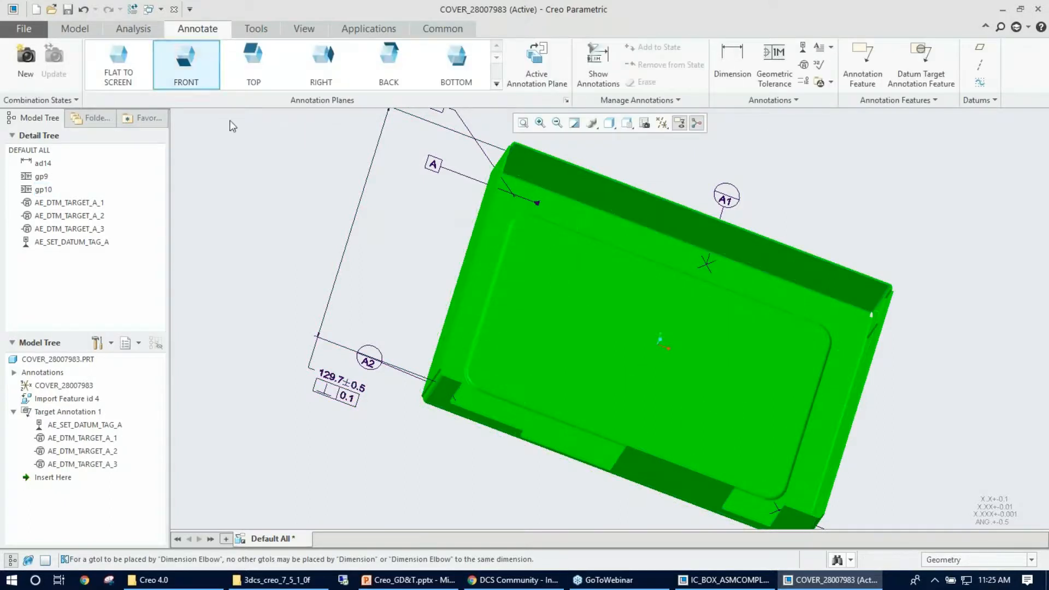
mouse_move(334, 396)
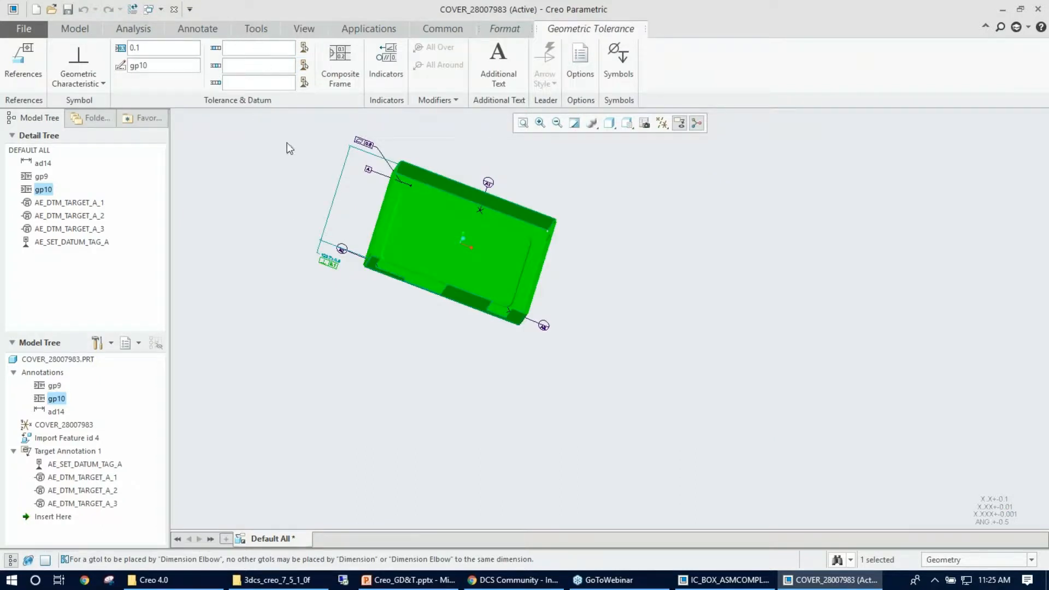
mouse_move(257, 47)
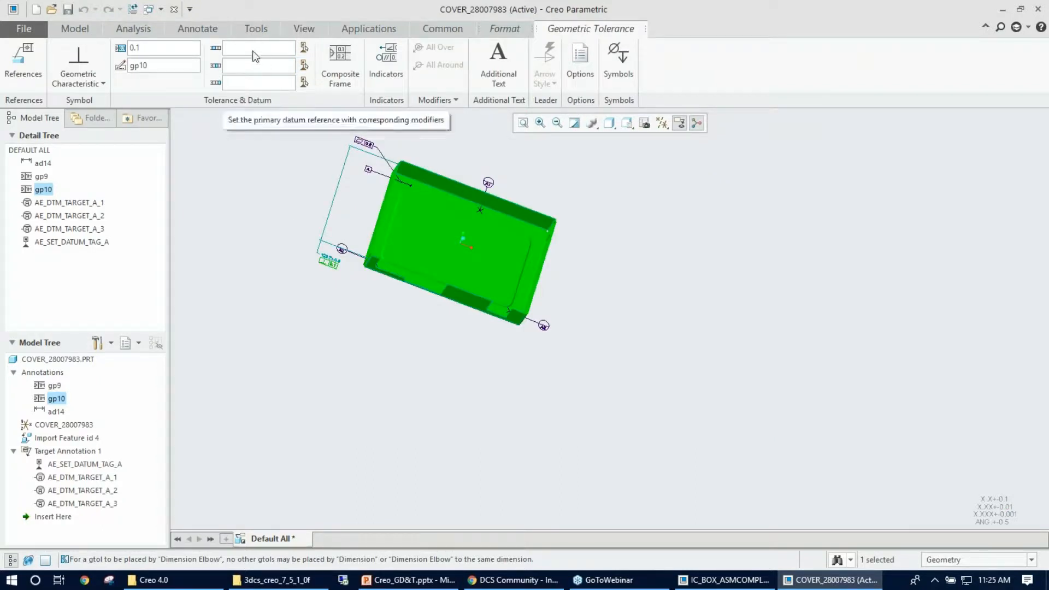
Make datum A the primary reference so the frame under 129.7±0.5 reads 0.1 A, then finish.
click(258, 47)
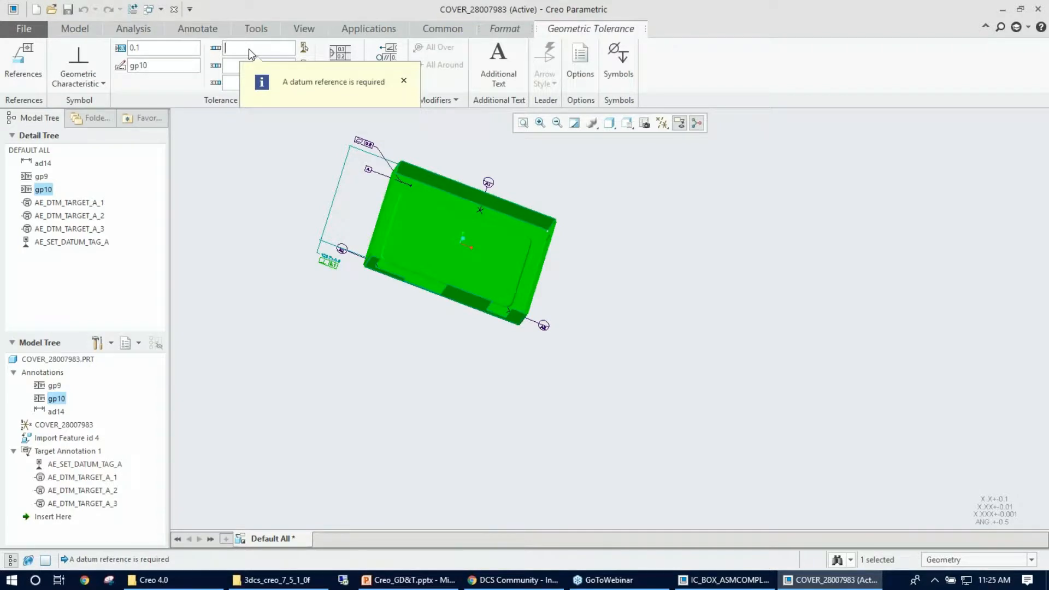
mouse_move(258, 54)
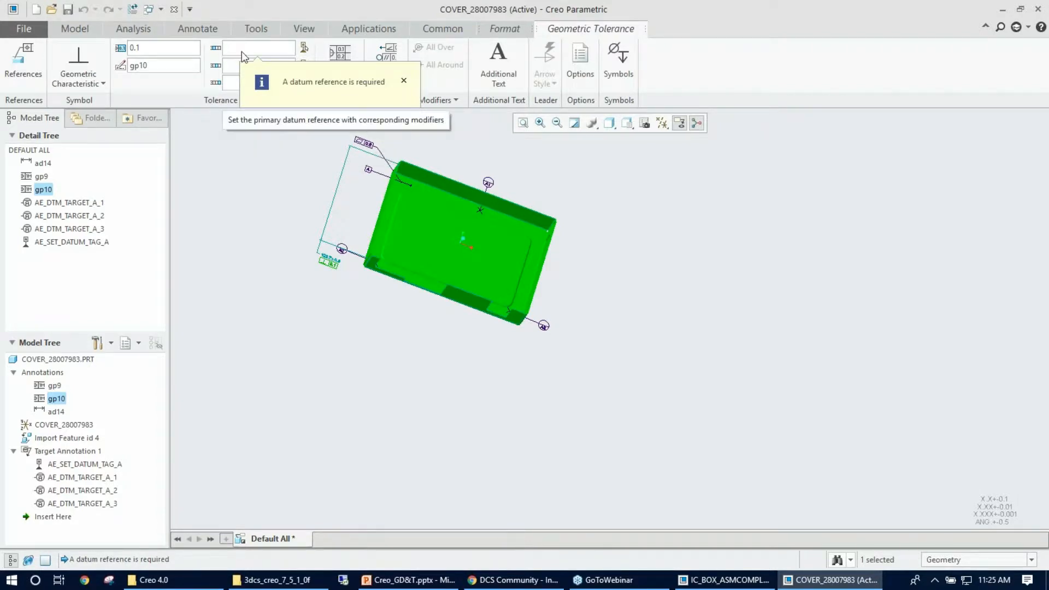
click(304, 47)
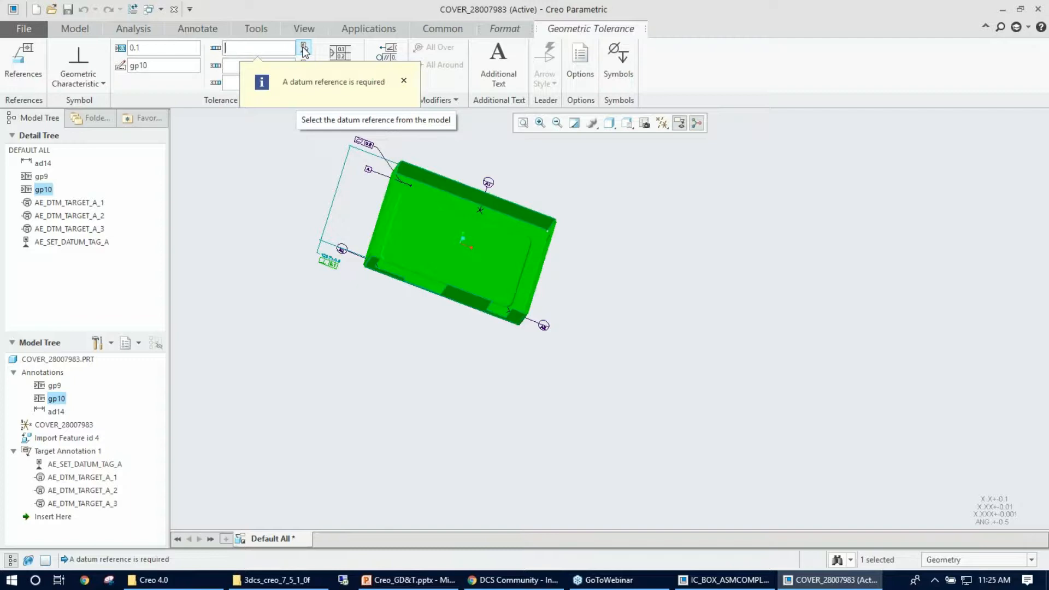
click(303, 47)
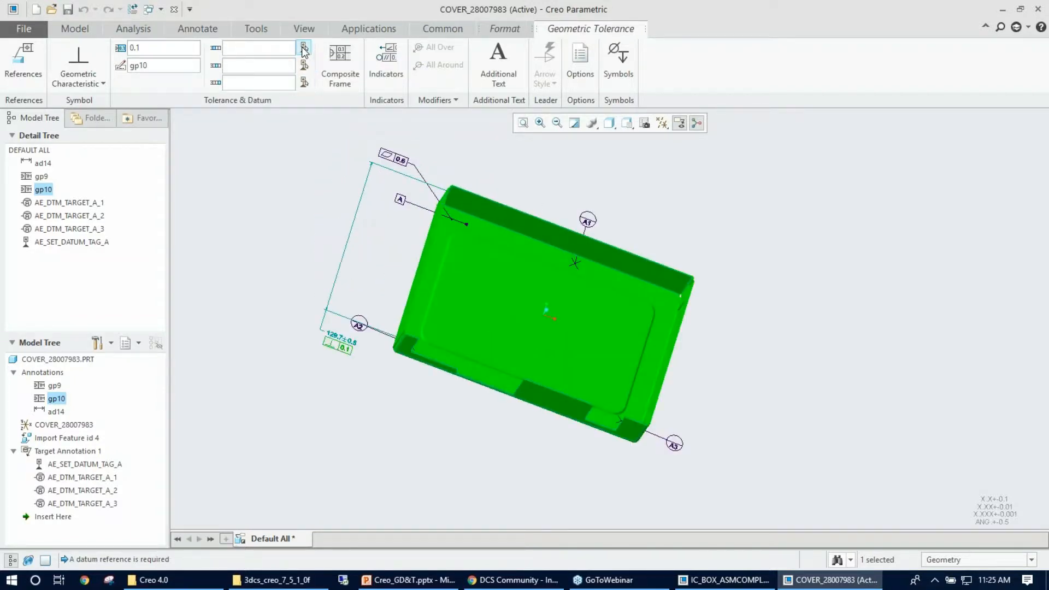
click(302, 47)
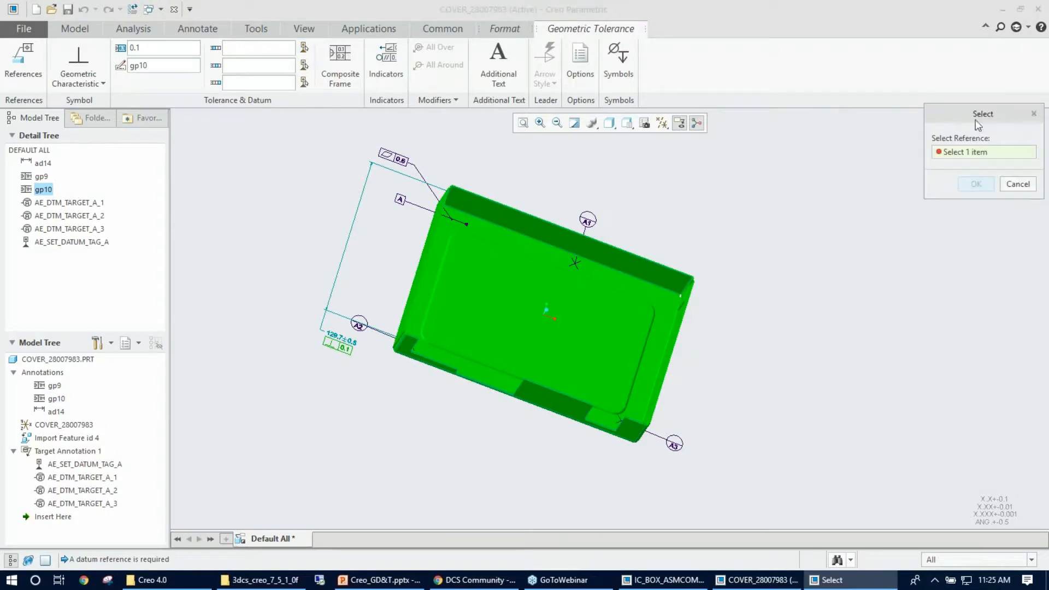
drag(982, 114, 766, 115)
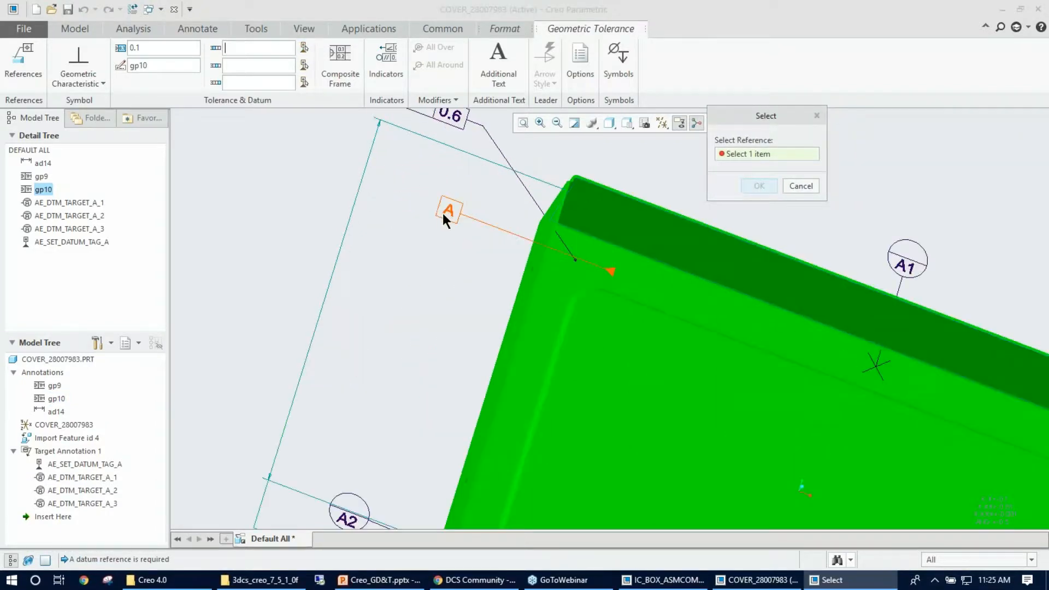
click(448, 211)
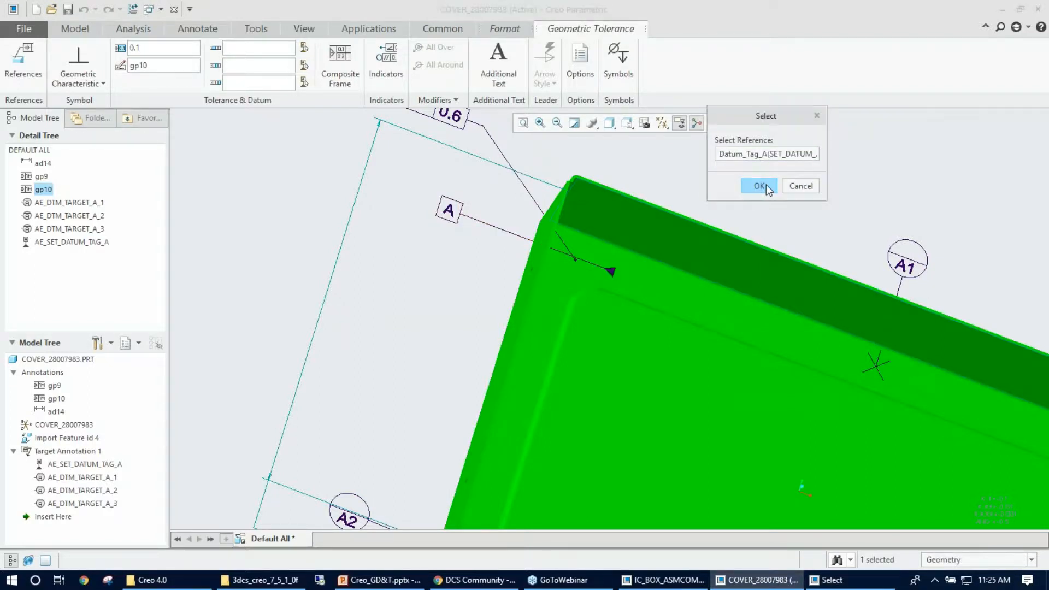
click(758, 186)
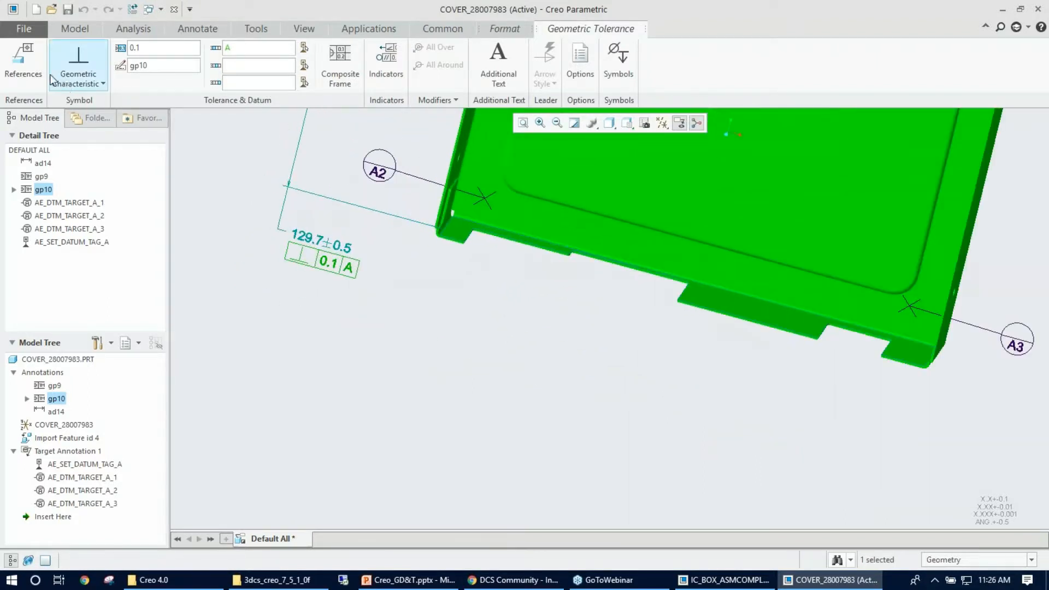
click(23, 64)
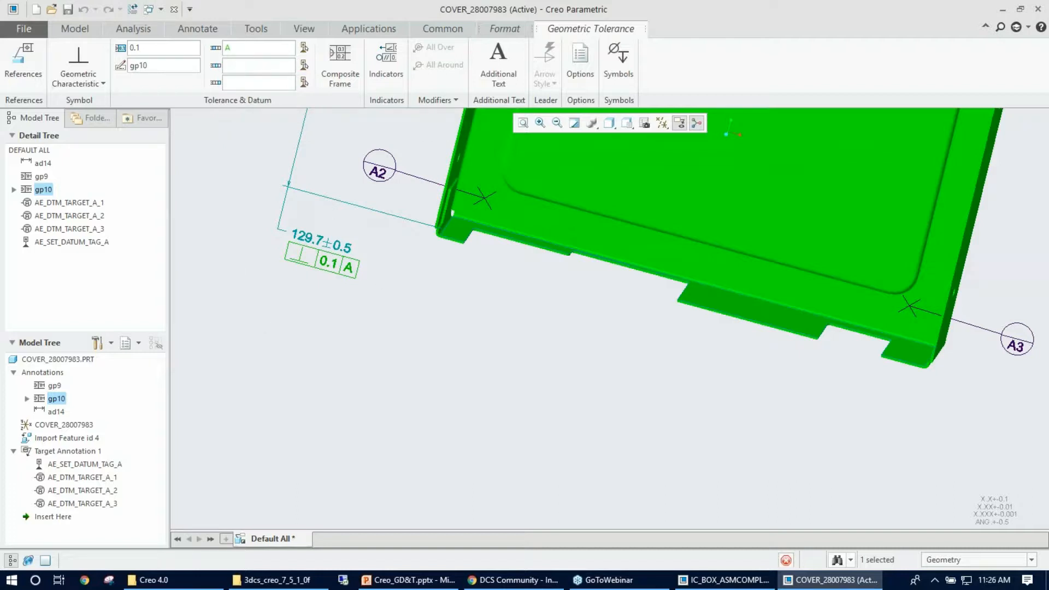
click(196, 29)
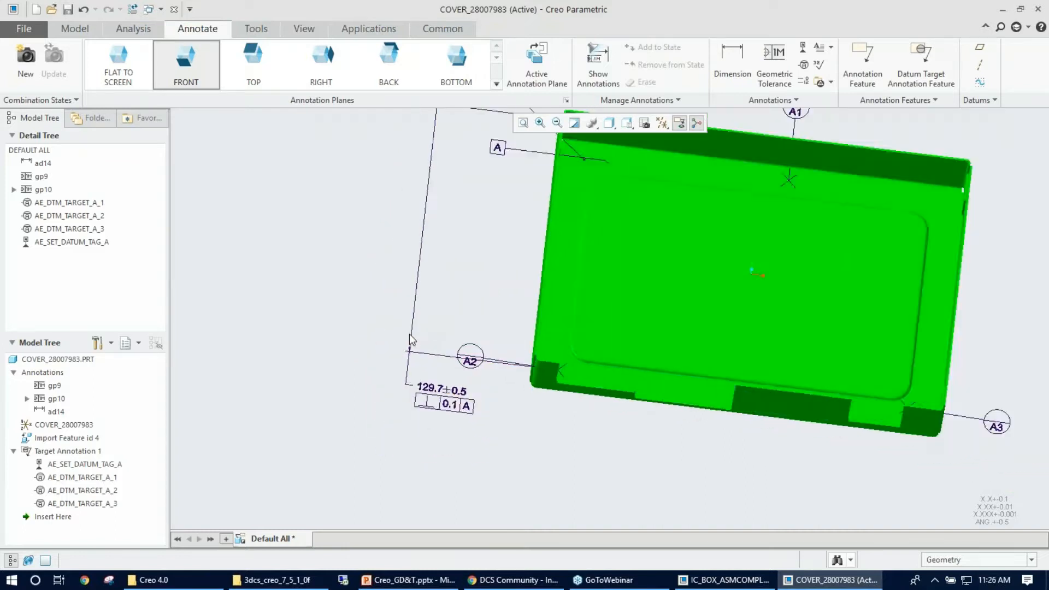
Give the 196.8 dimension a symmetric ±0.8 tolerance.
scroll(down, 3)
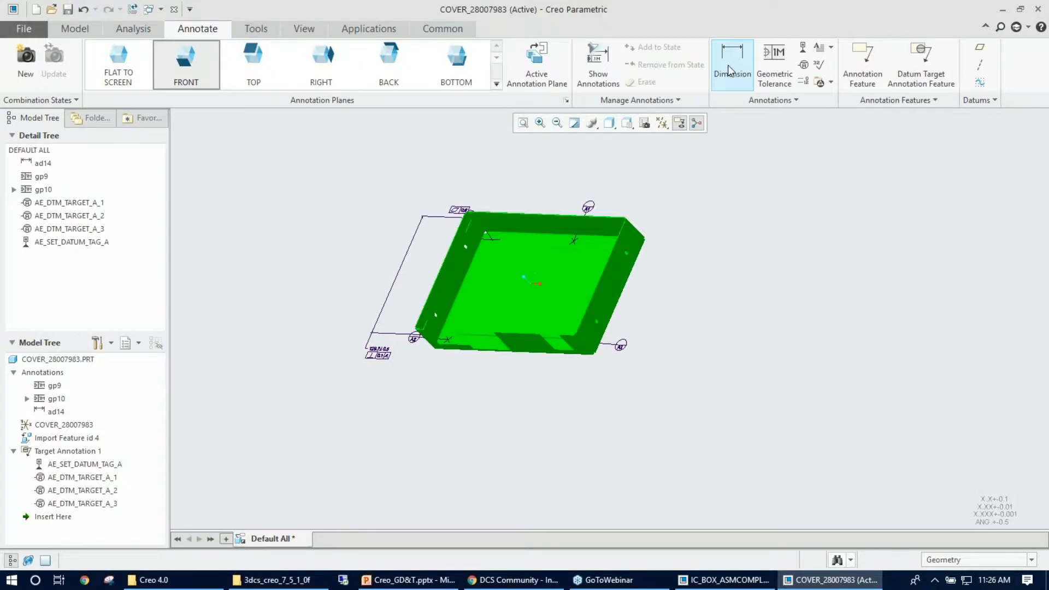
click(731, 63)
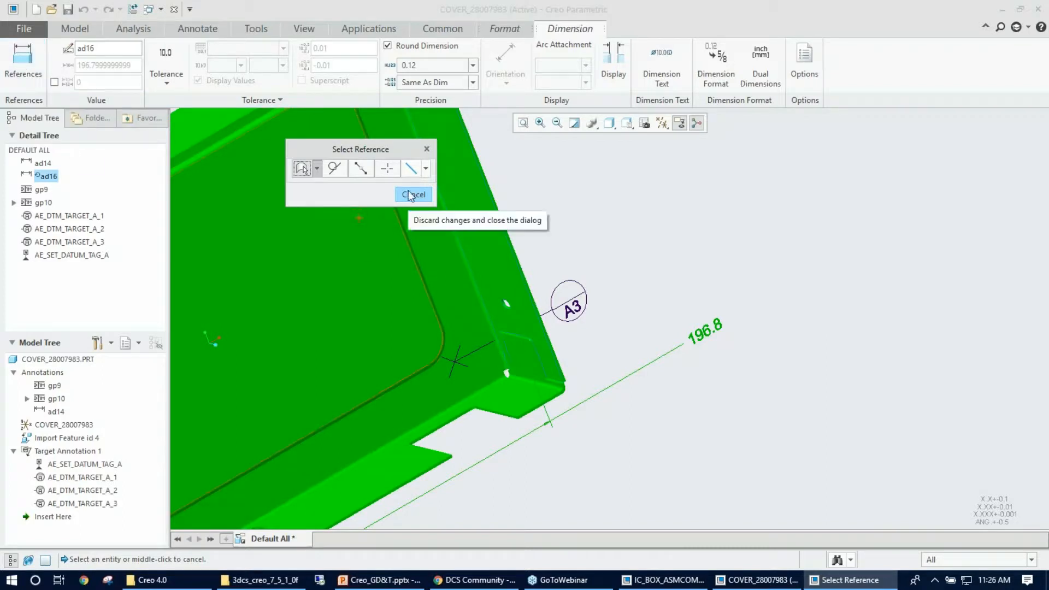
click(165, 84)
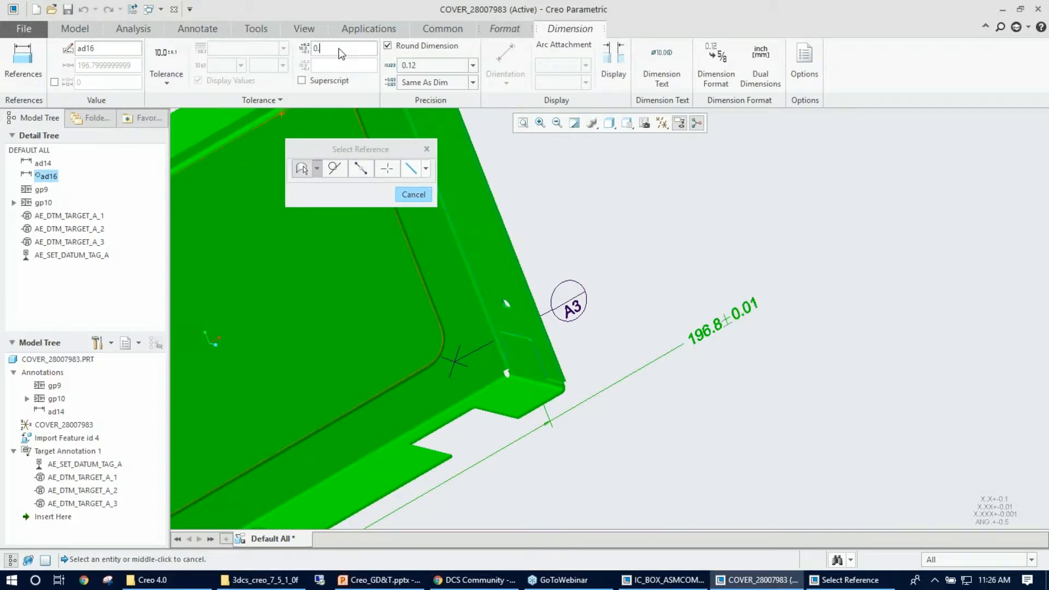
text(0.8)
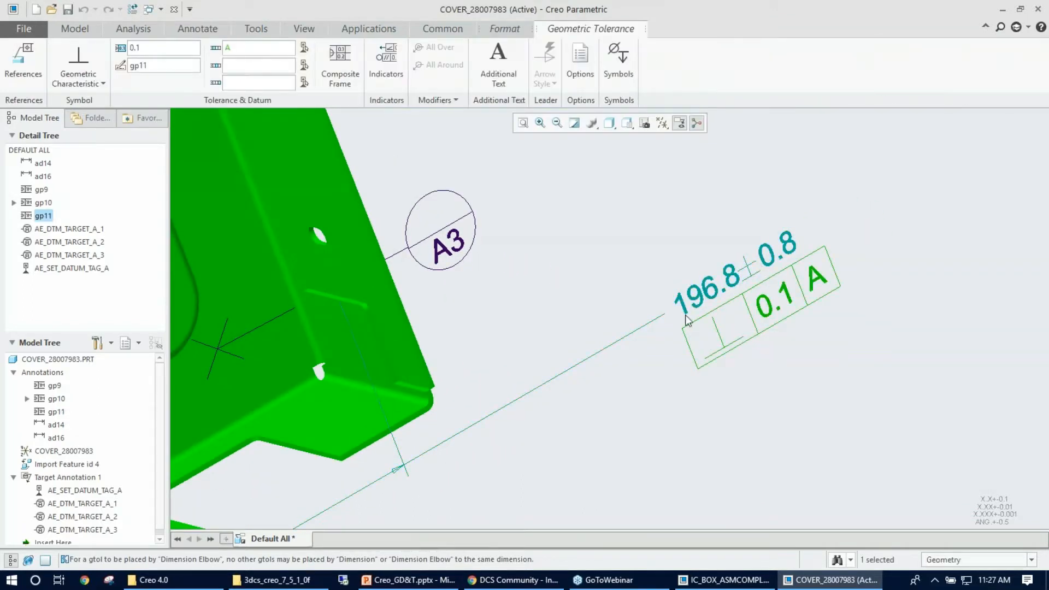
mouse_move(756, 318)
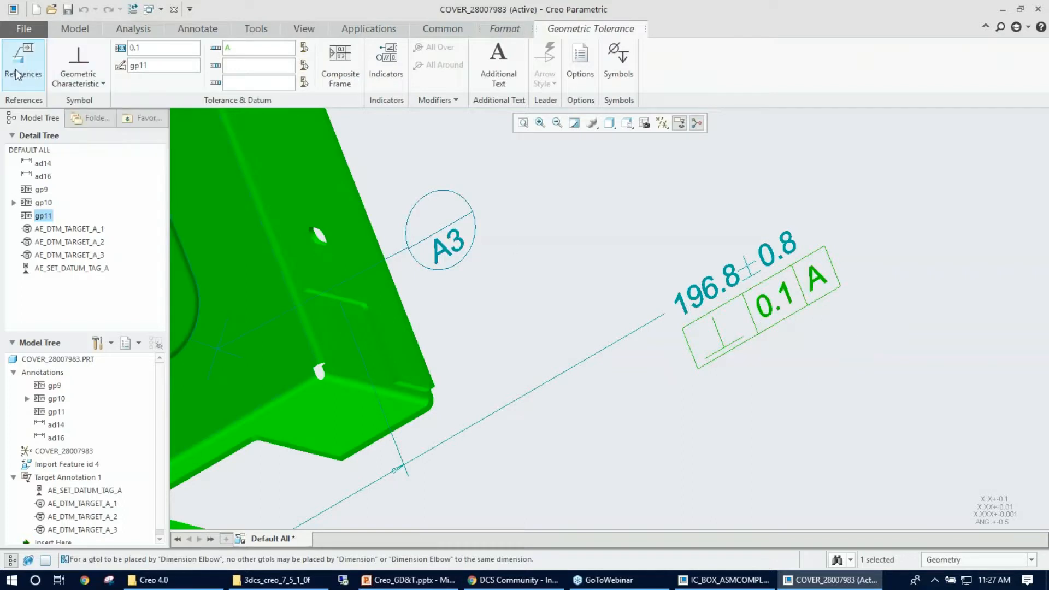
Reference the 196.8 perpendicularity frame to the side wall and a second cover surface.
click(23, 64)
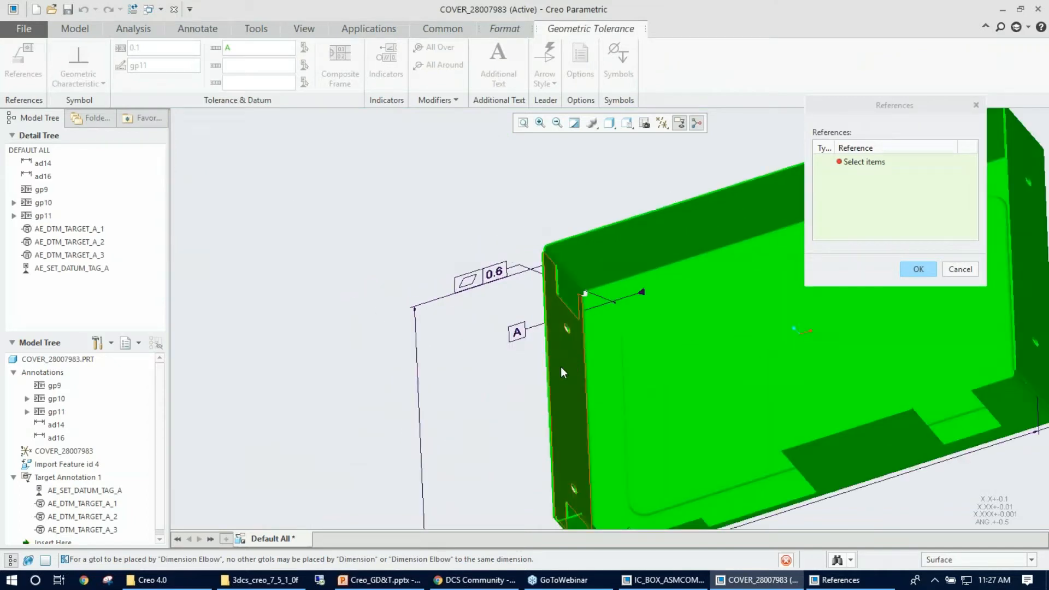
click(563, 372)
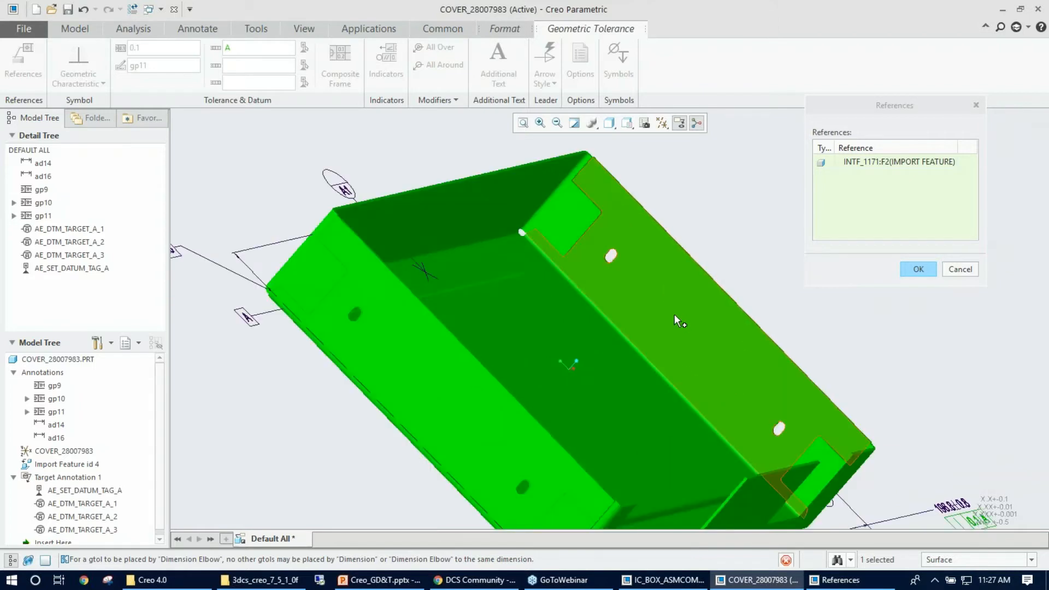
click(677, 320)
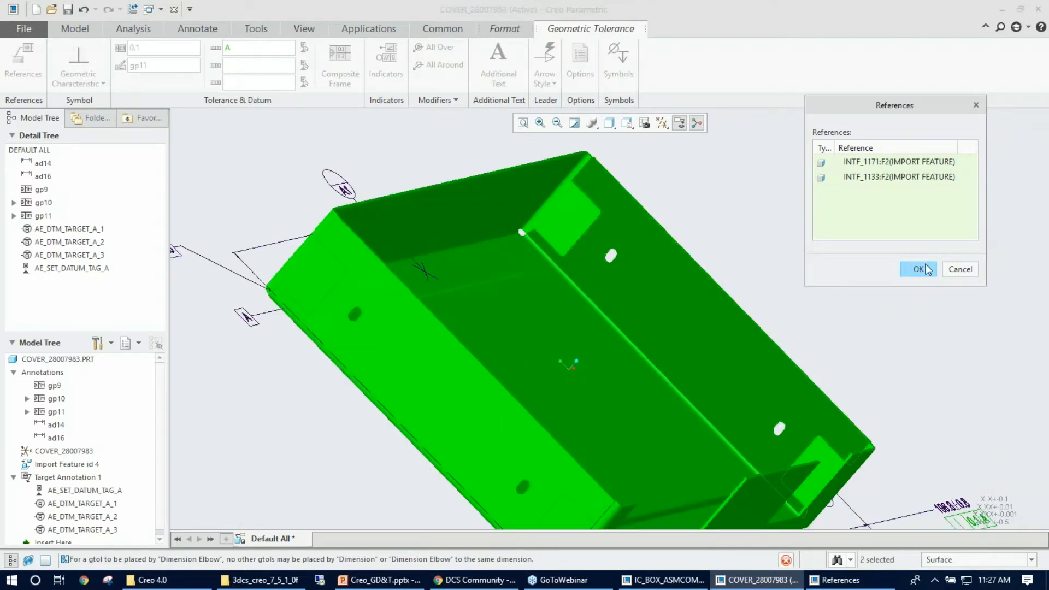
click(918, 268)
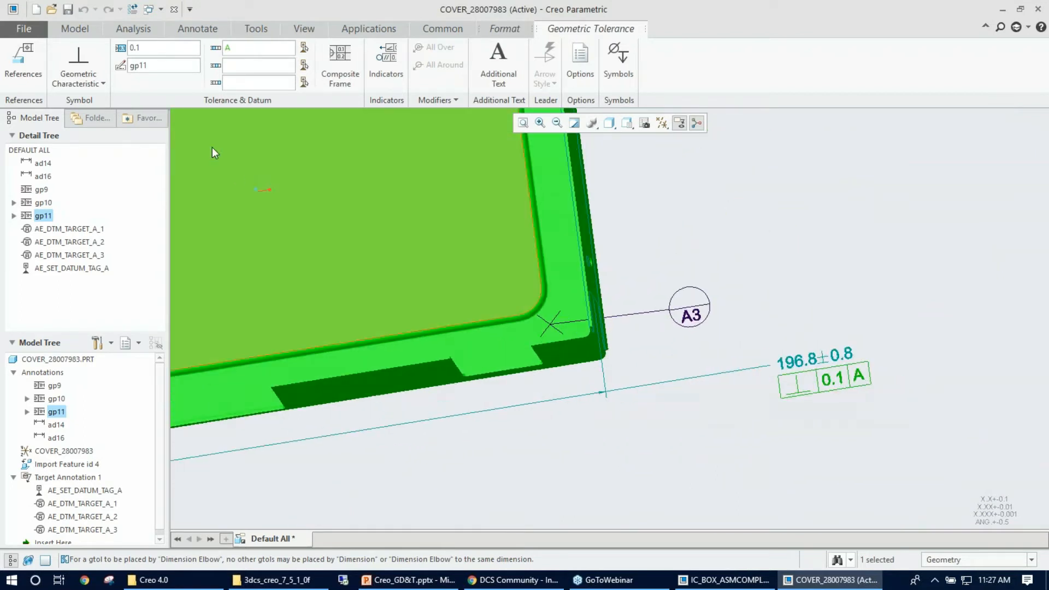
mouse_move(163, 47)
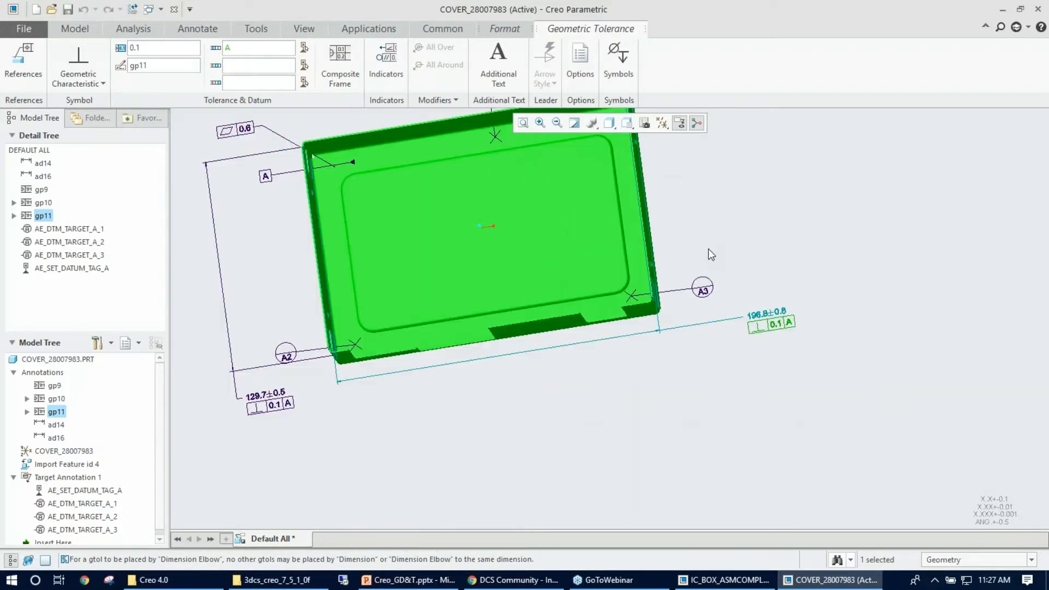
Add datum B as secondary so the 196.8 frame reads 0.1 A B.
scroll(down, 3)
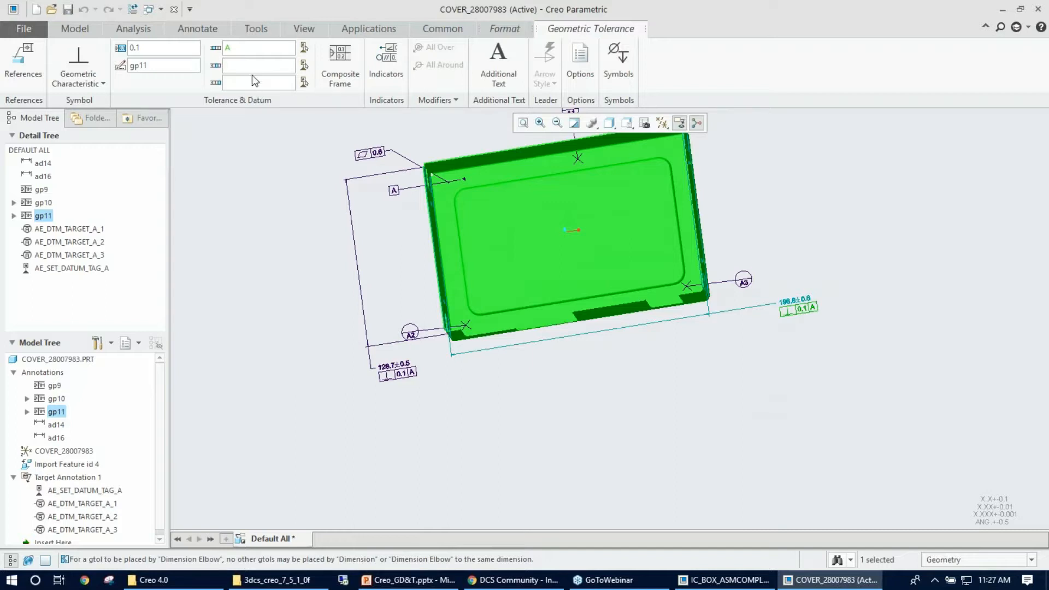
text(B)
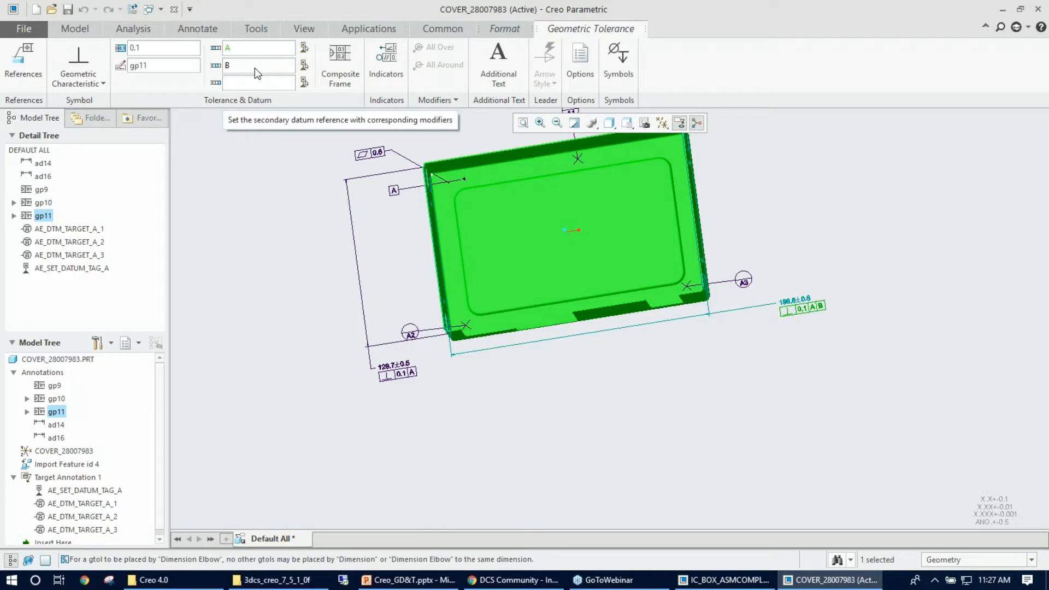
mouse_move(236, 77)
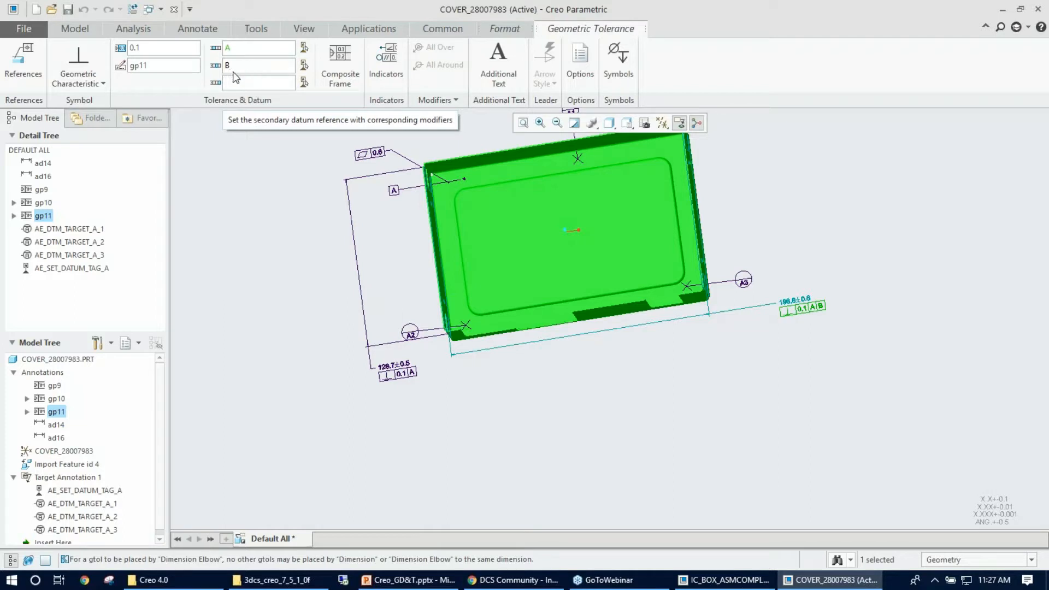
click(258, 81)
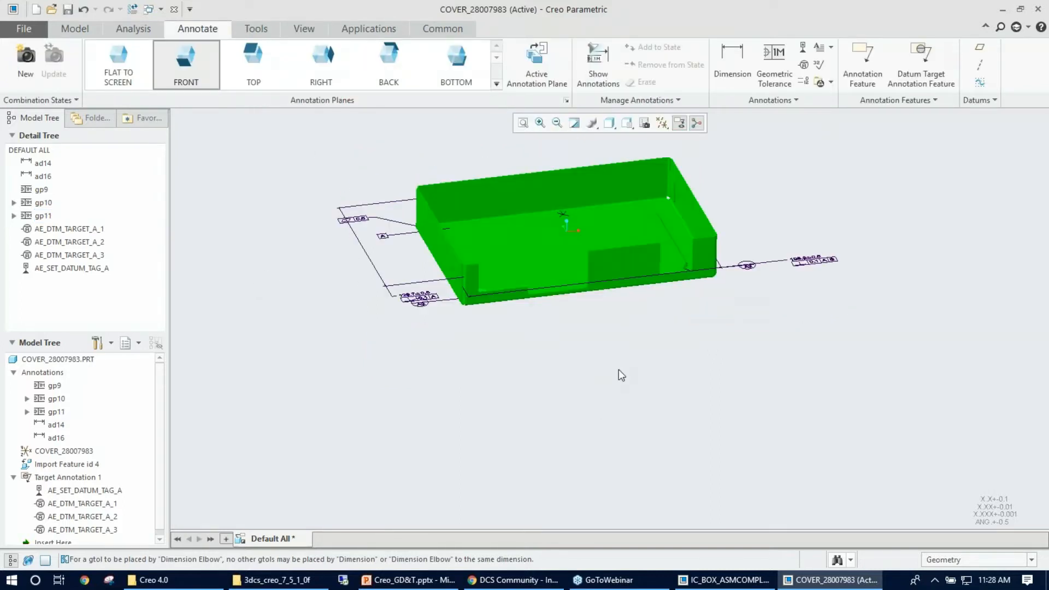
mouse_move(801, 52)
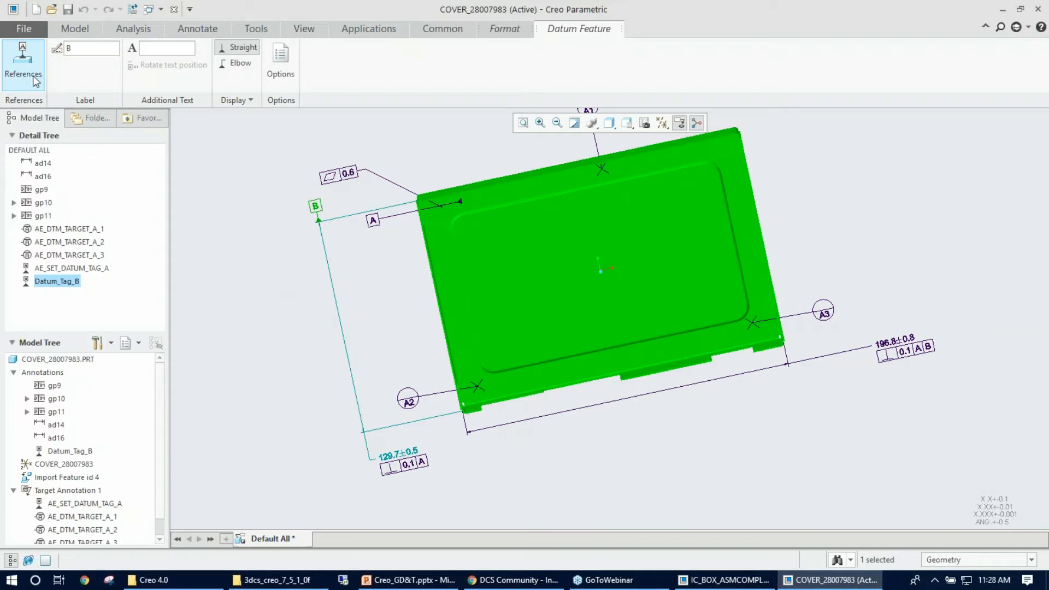
Reference datum feature symbol B to a surface of the cover.
click(23, 63)
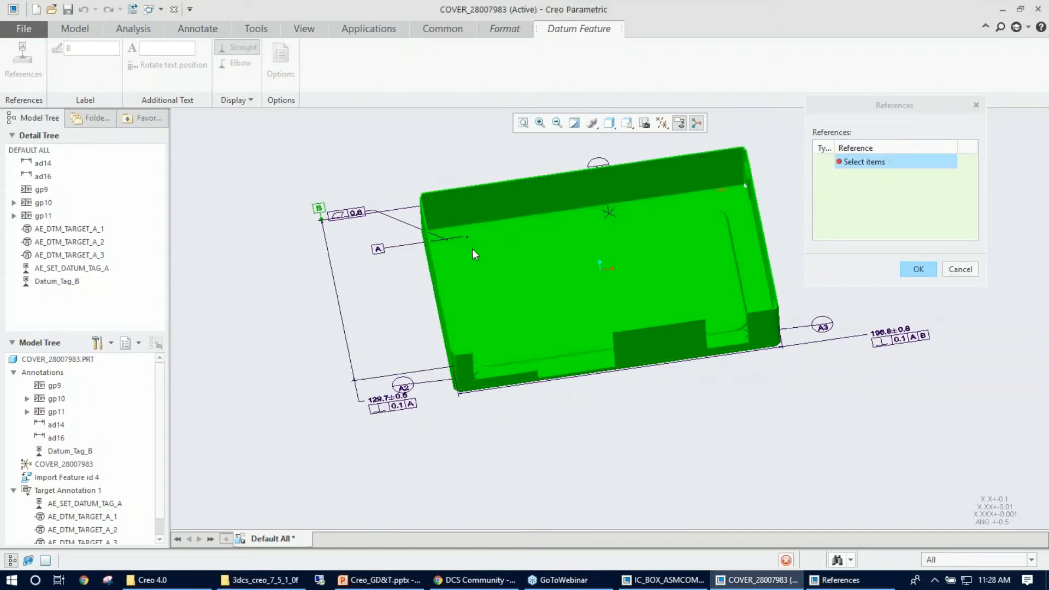
click(495, 206)
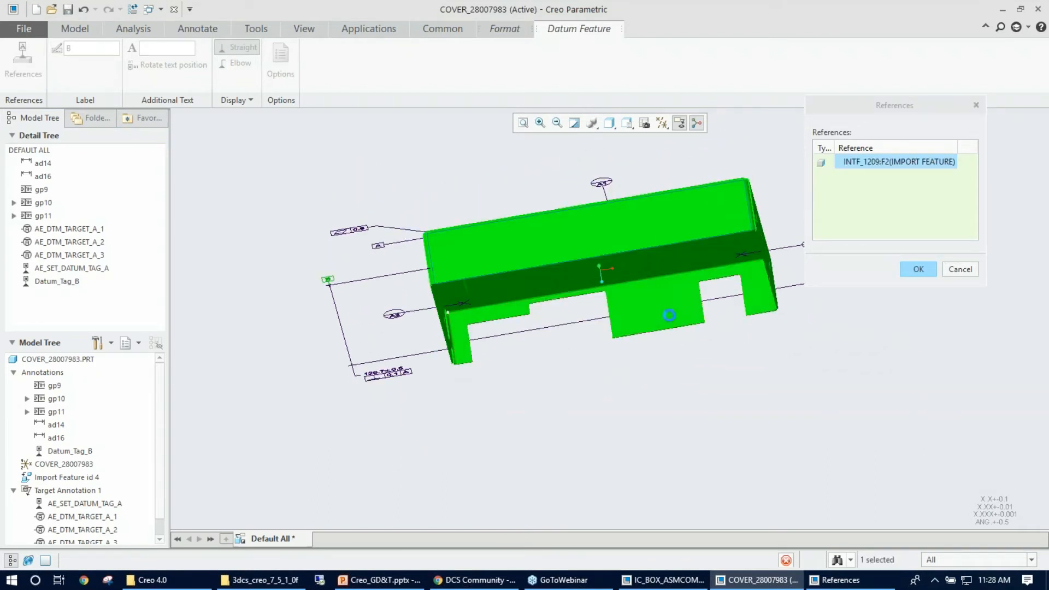
click(917, 268)
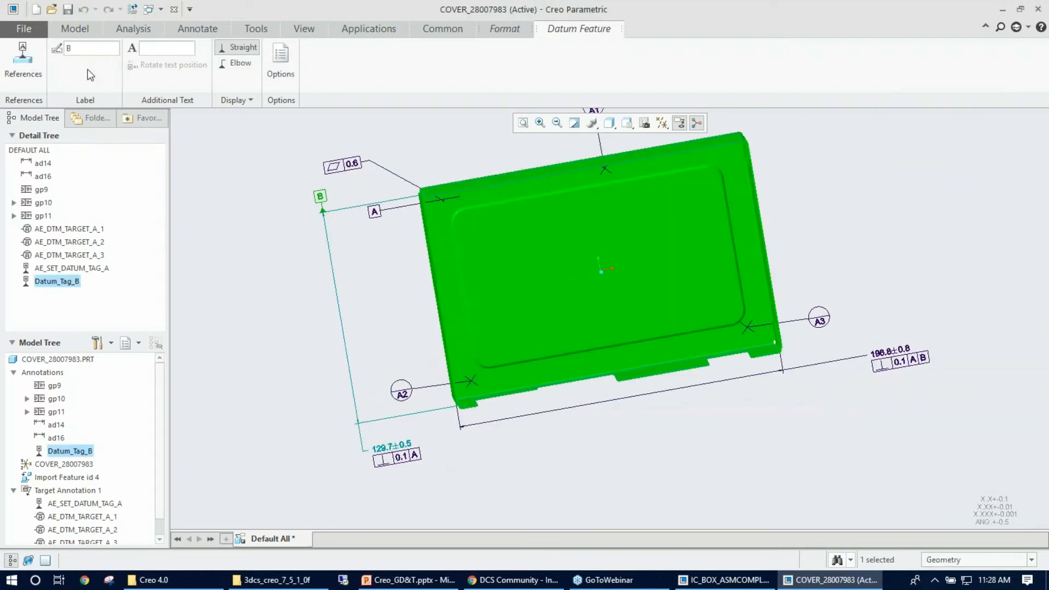
mouse_move(341, 440)
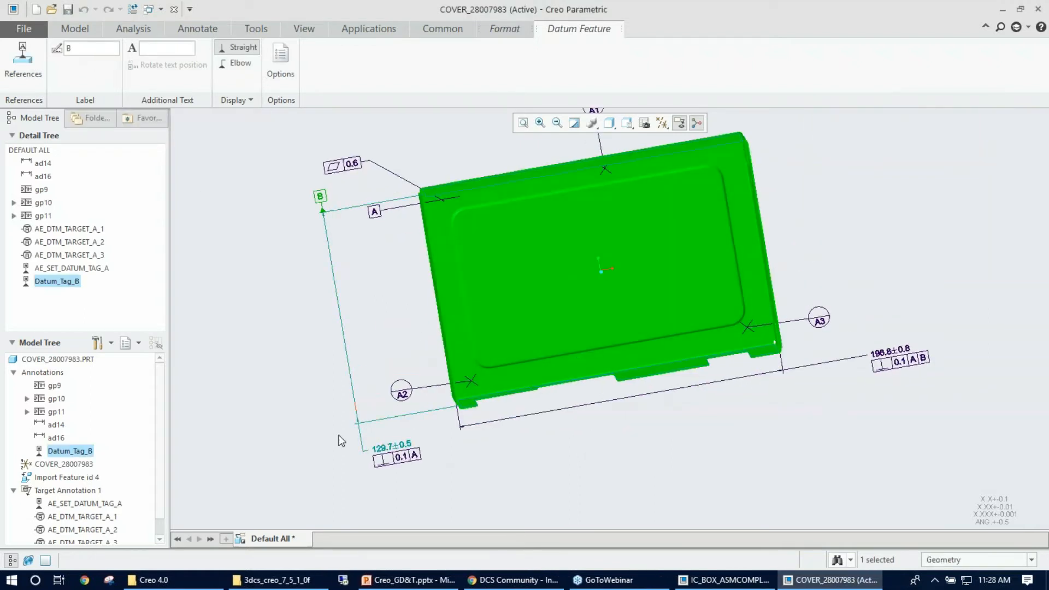
Select the 196.8 perpendicularity frame to review its 0.1 A B datums.
click(197, 29)
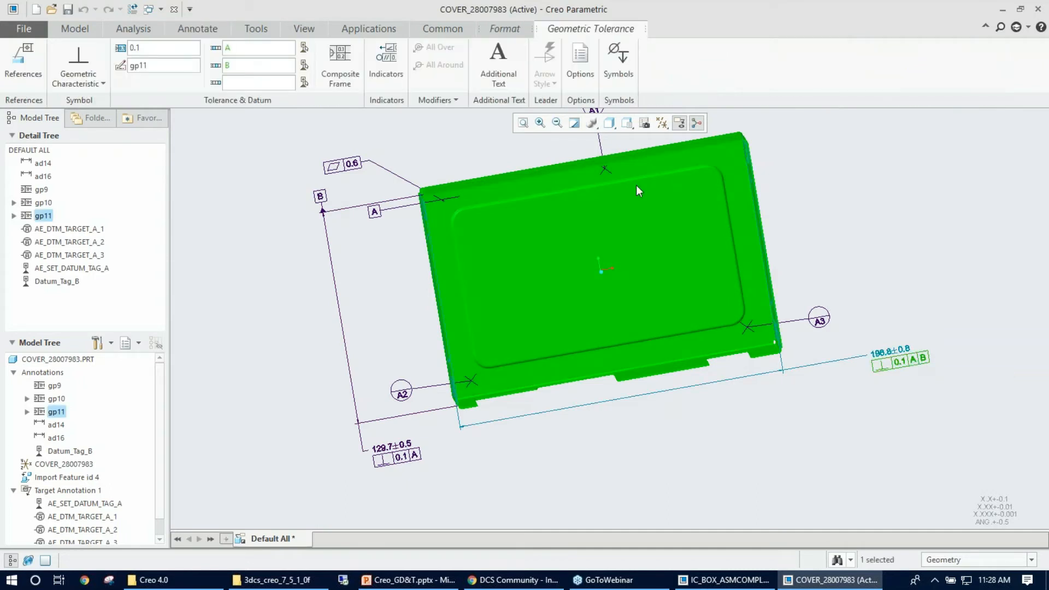
mouse_move(243, 70)
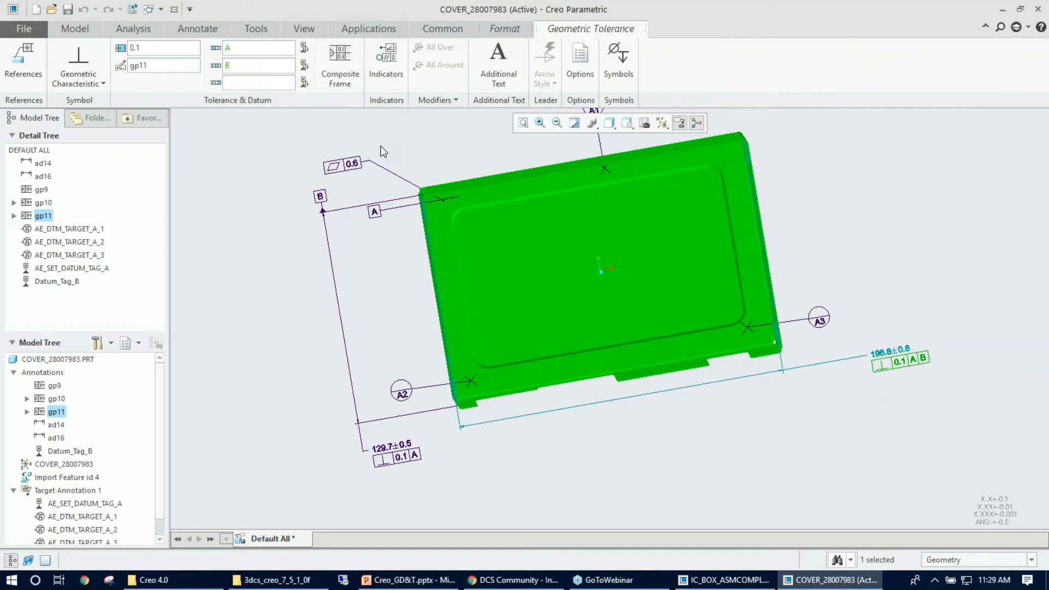
mouse_move(350, 150)
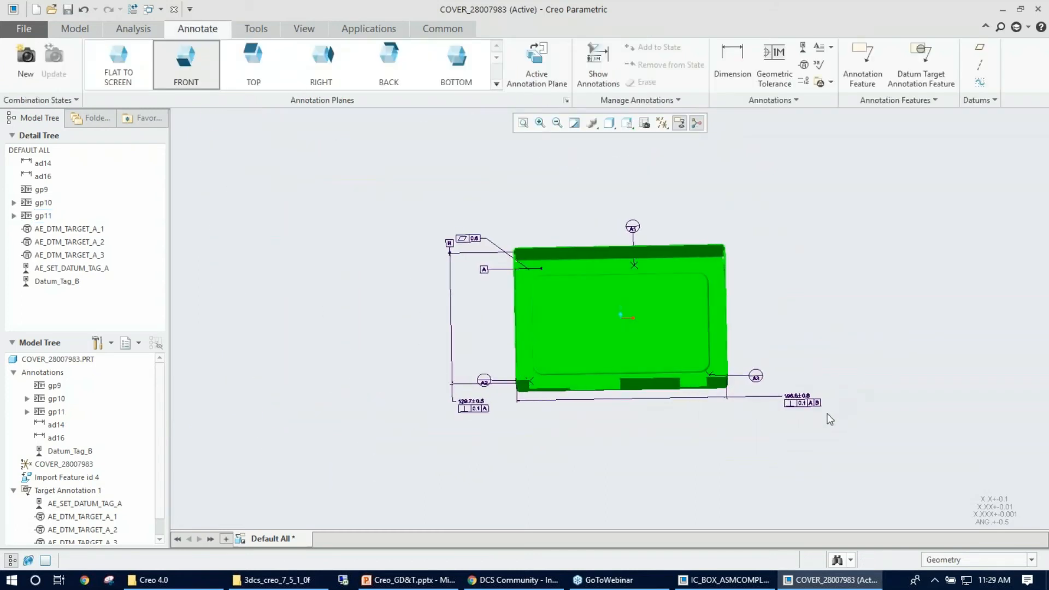
mouse_move(801, 47)
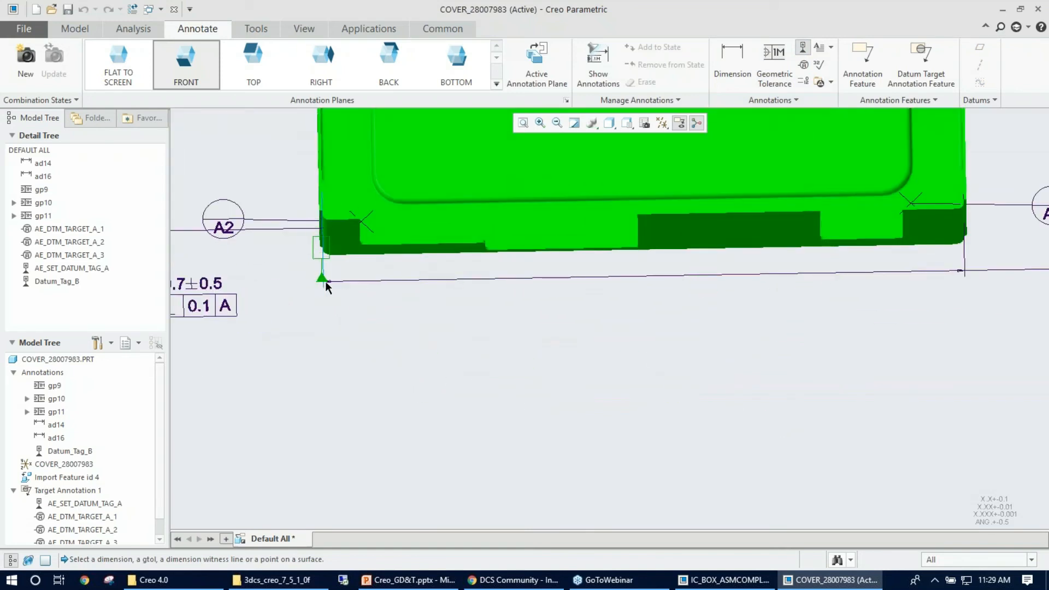
Place datum feature symbol C on the 196.8 dimension line, referenced to a cover surface.
click(321, 278)
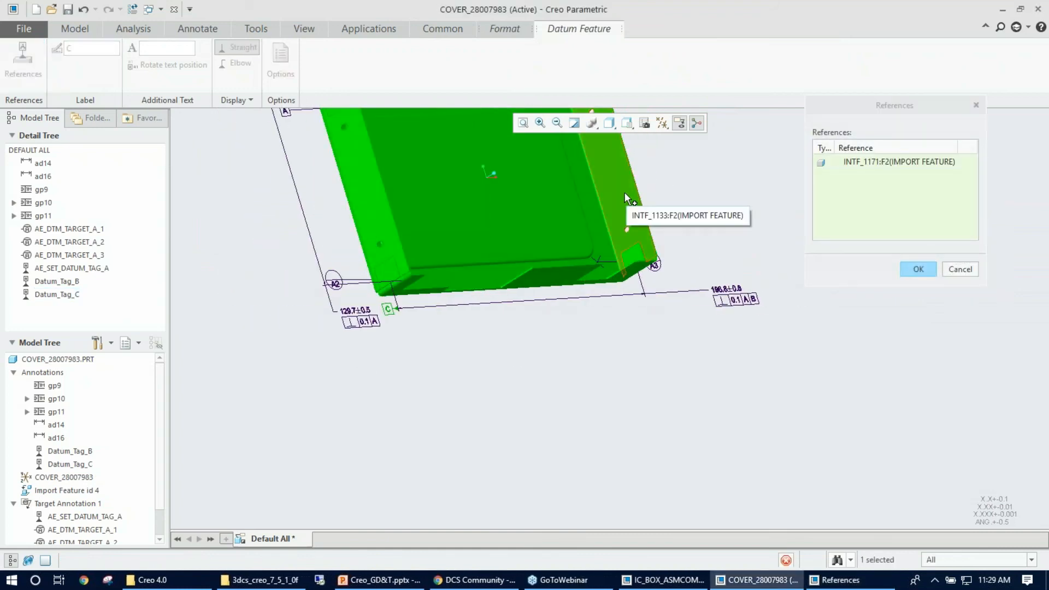
click(916, 269)
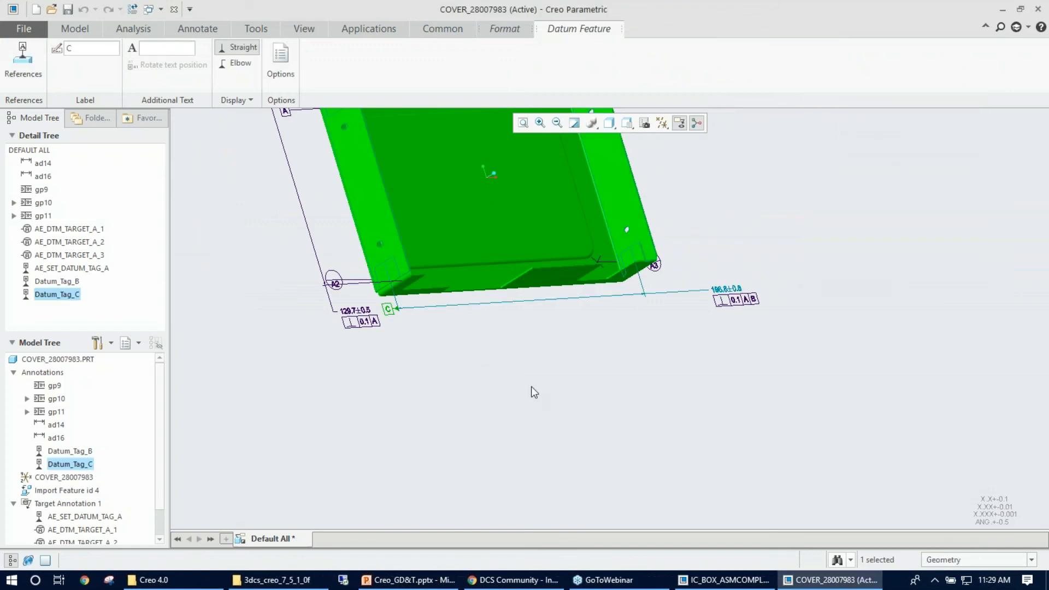
click(196, 28)
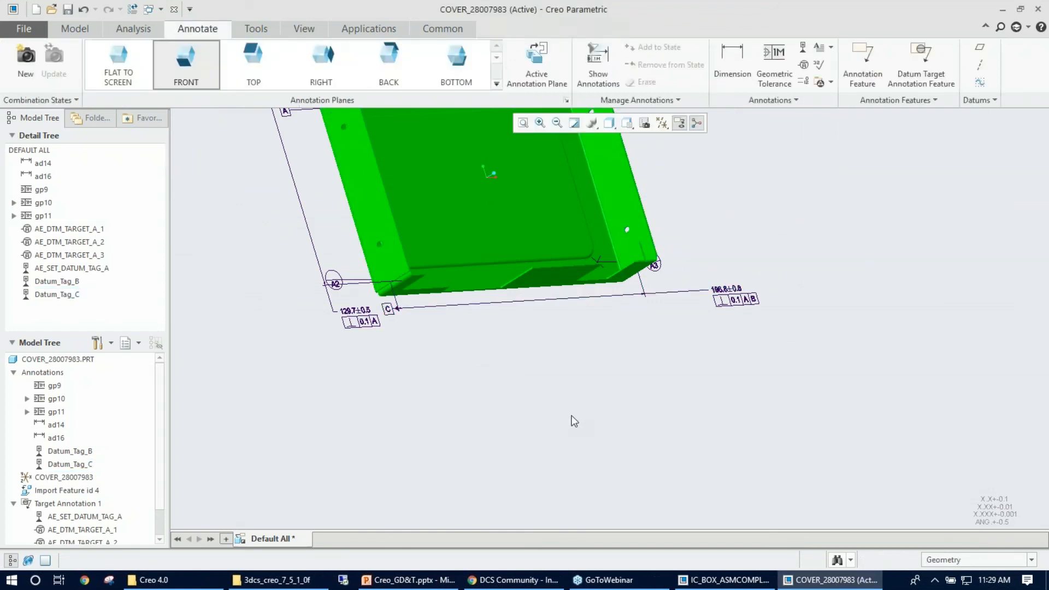